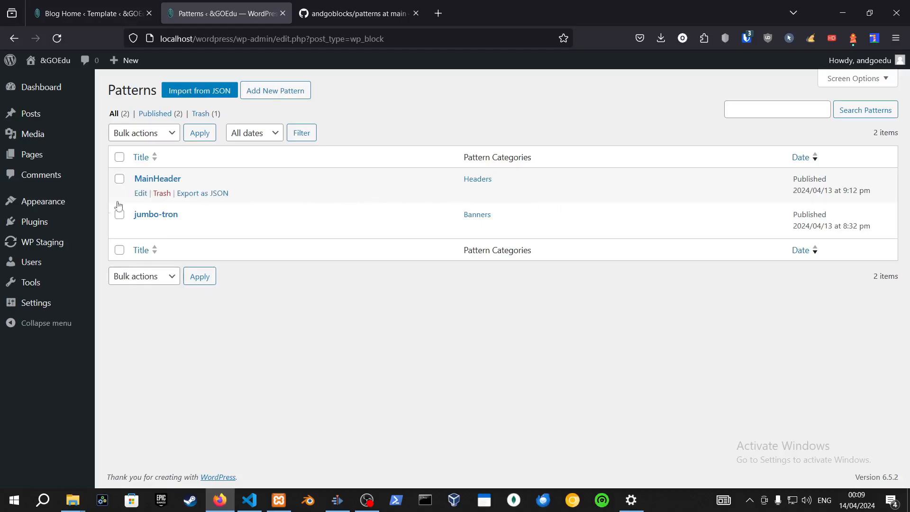
Return to the admin dashboard and enter the site editor's Patterns library
left_click(14, 38)
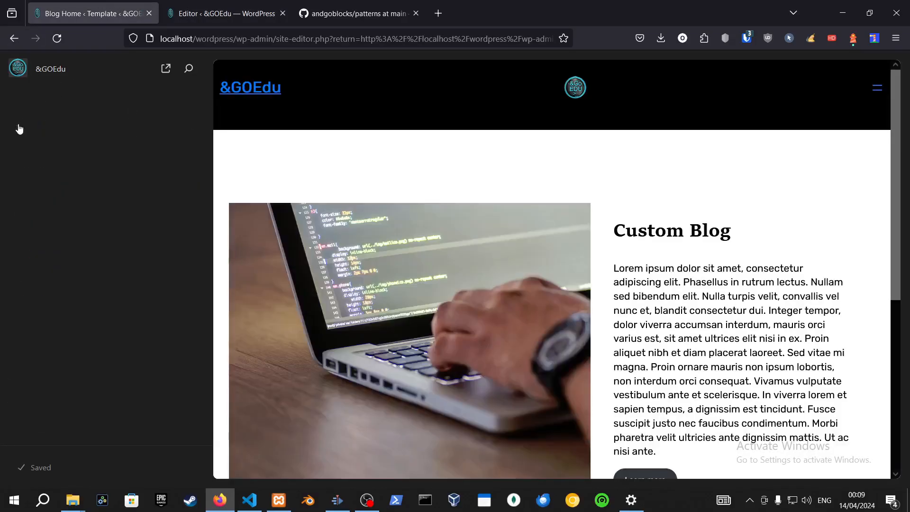
left_click(17, 69)
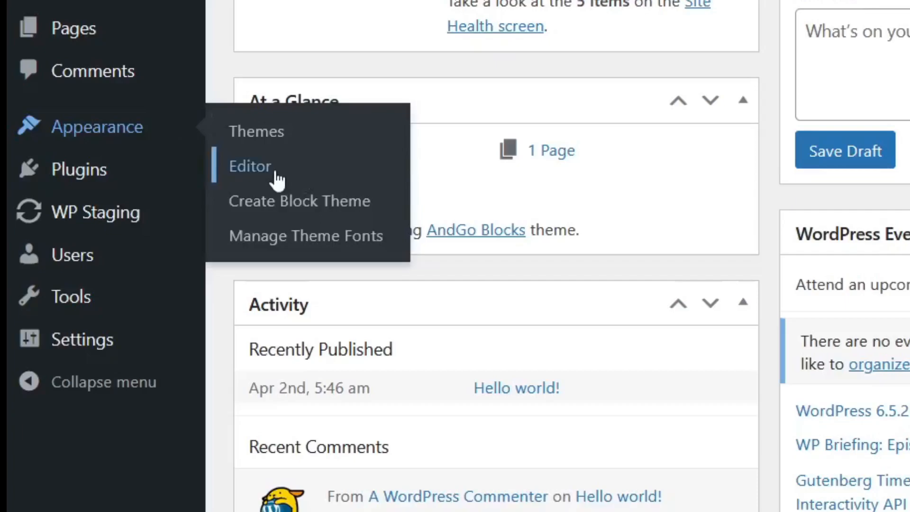
left_click(249, 166)
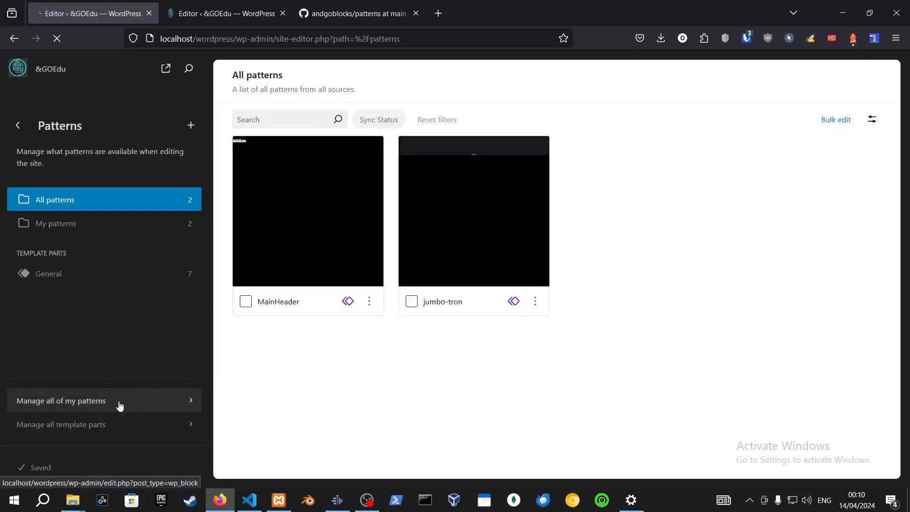
Create a new synced pattern named 'Footer' from the patterns management list
left_click(61, 399)
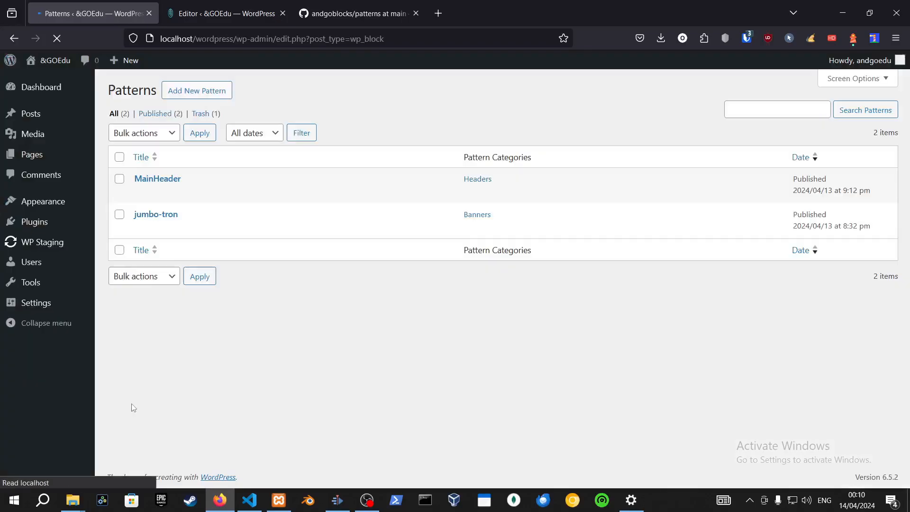
mouse_move(275, 90)
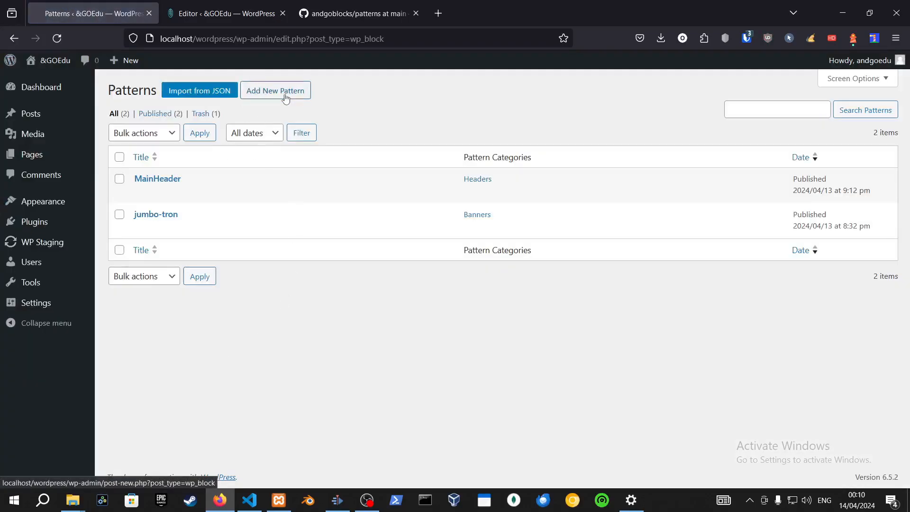
left_click(274, 91)
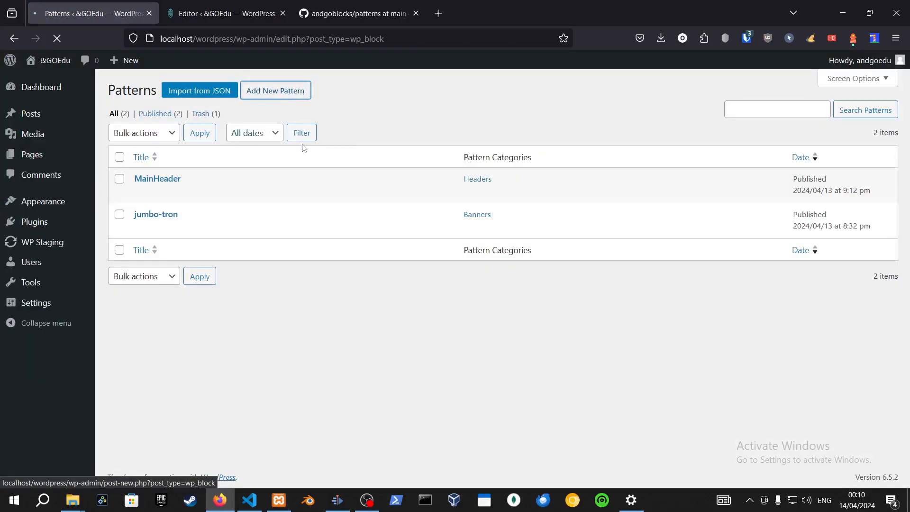
left_click(275, 90)
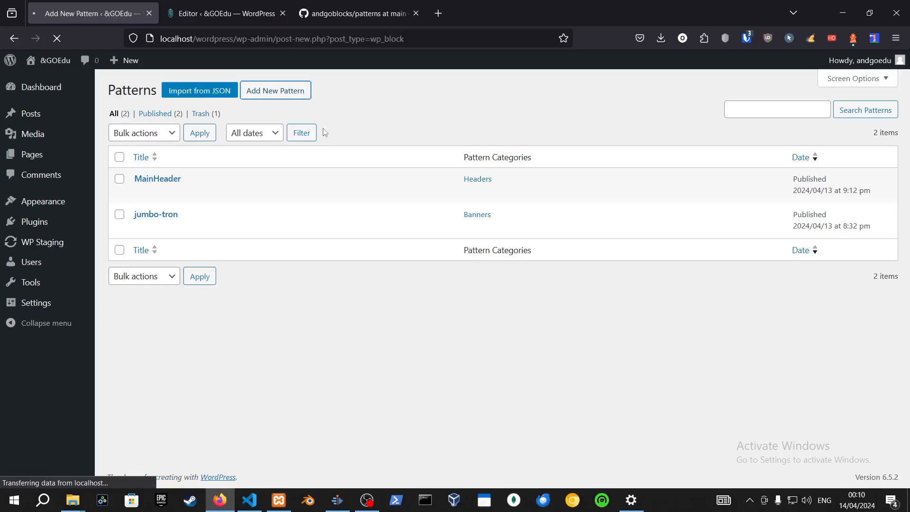
left_click(275, 90)
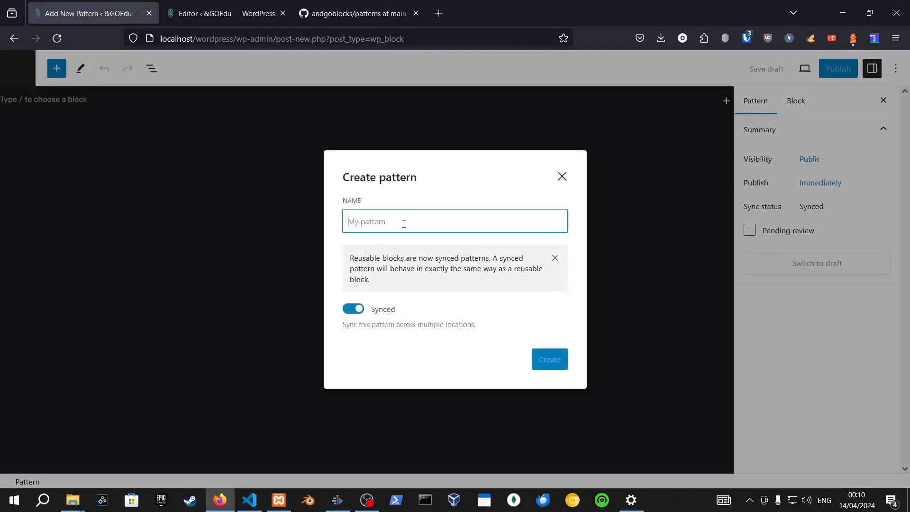
type("Foot")
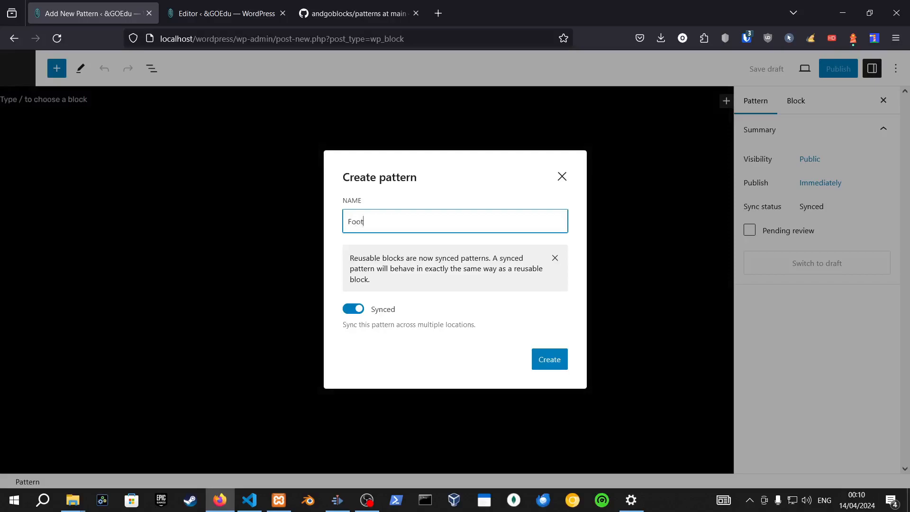
type("er")
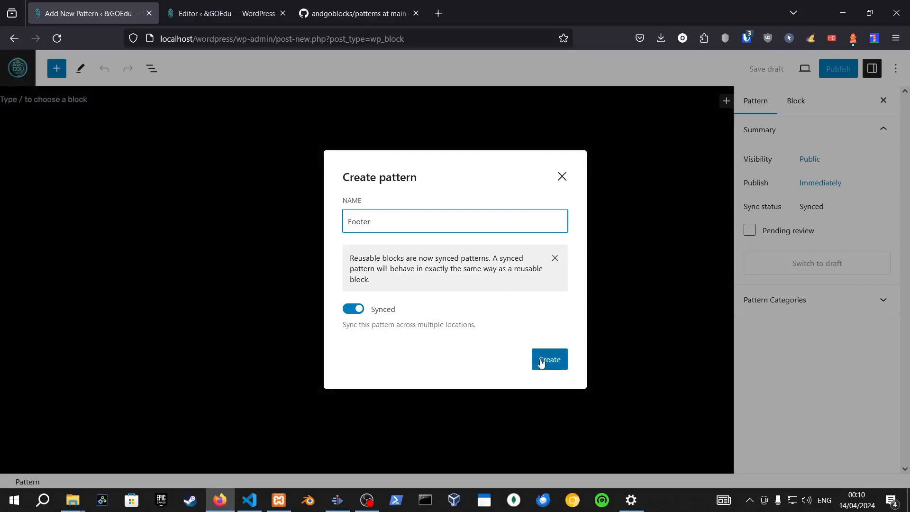
left_click(549, 359)
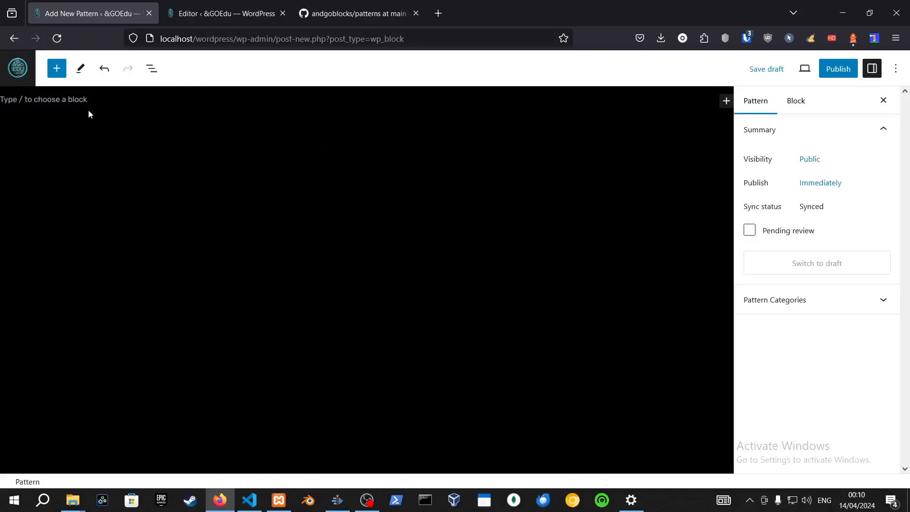
Insert the 'Footer with site title and credit line' pattern and publish the Footer pattern
left_click(726, 101)
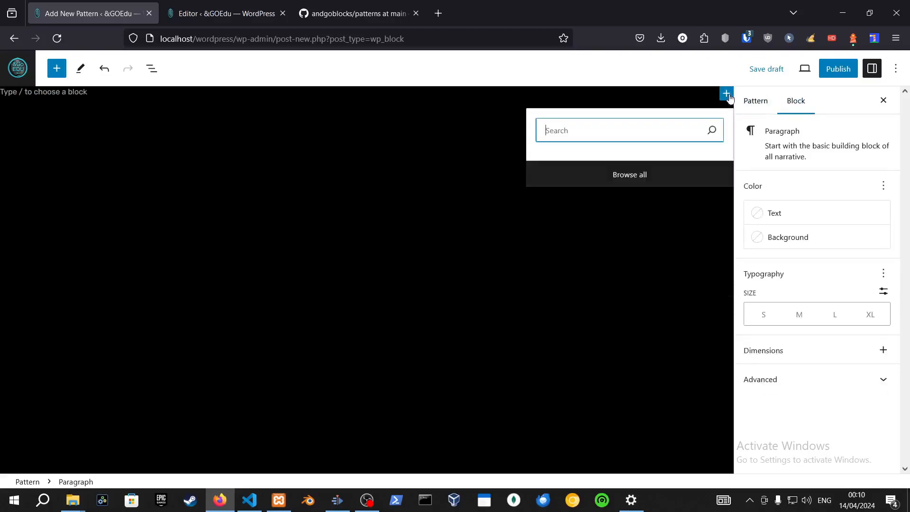
type("f")
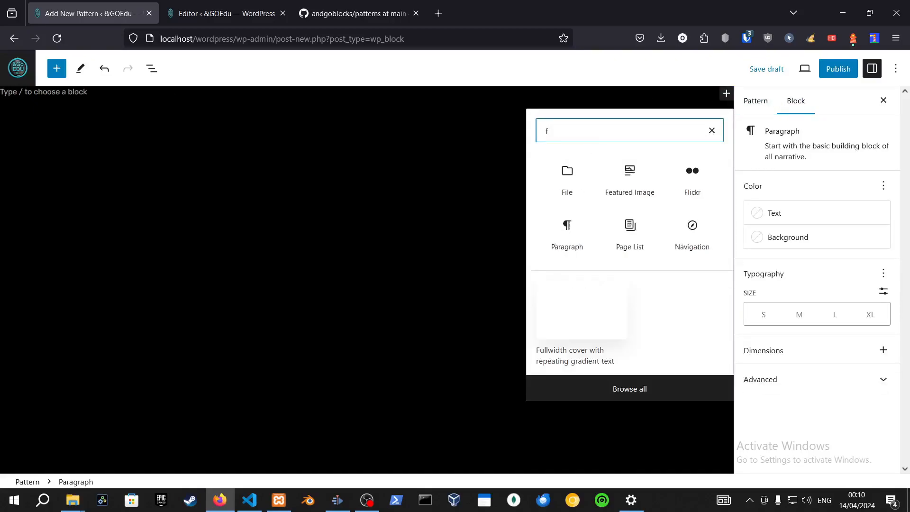
type("ooter")
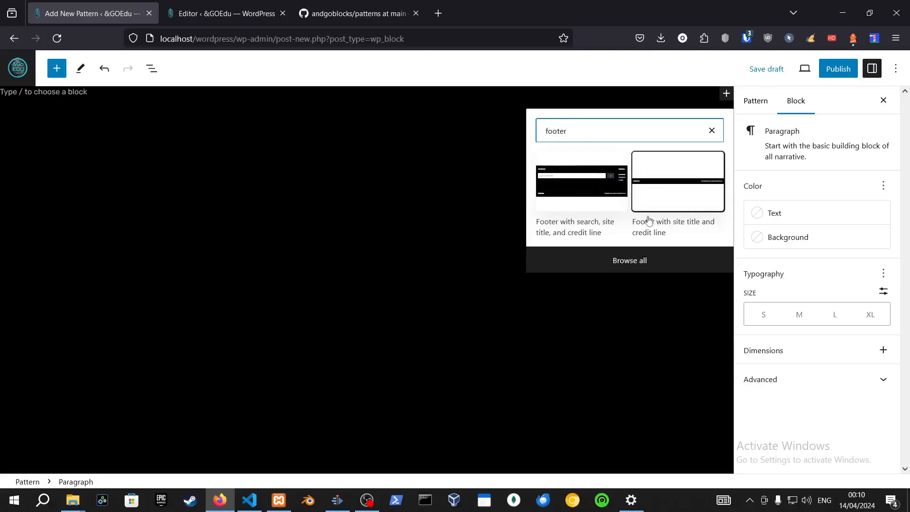
left_click(677, 181)
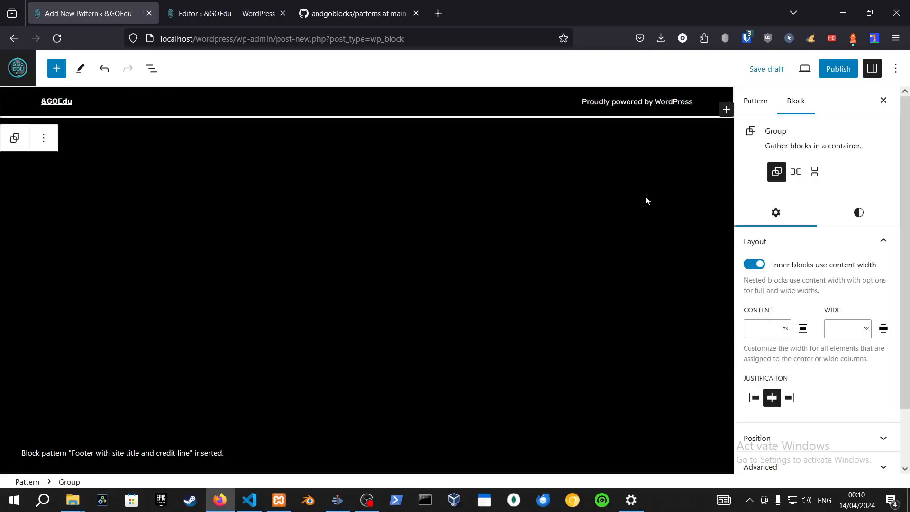
mouse_move(36, 144)
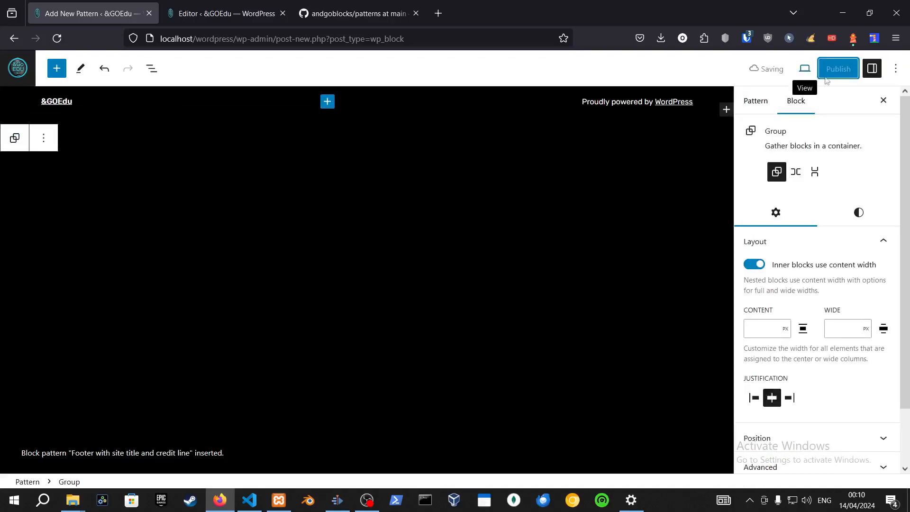
left_click(837, 68)
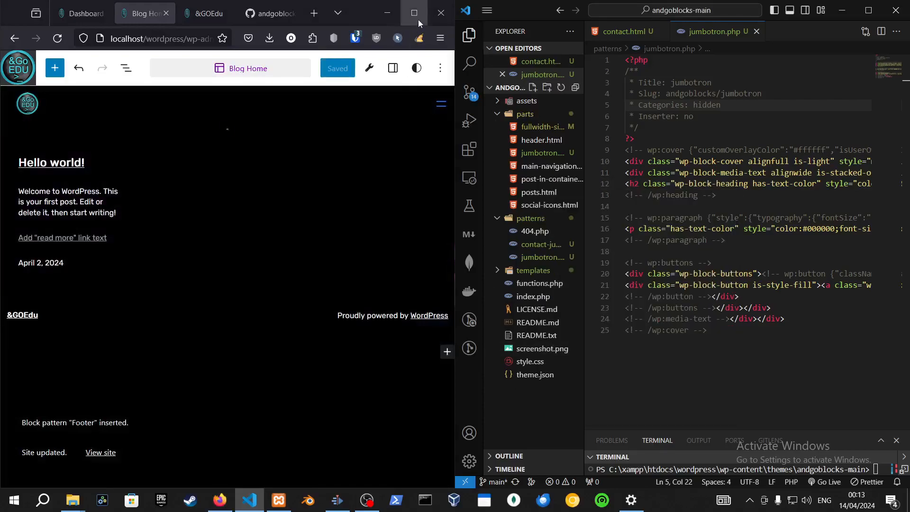
Write the user changes into the theme files via Create Block Theme's Save Changes
left_click(411, 13)
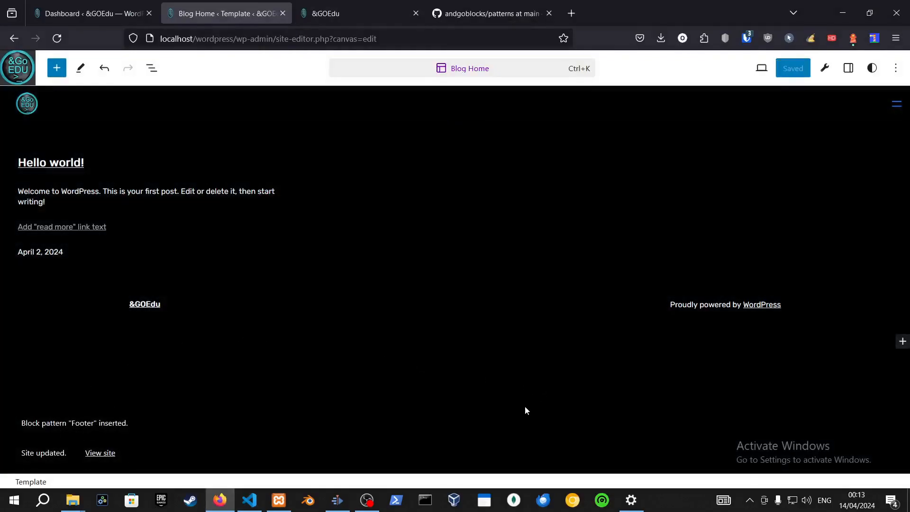
left_click(895, 68)
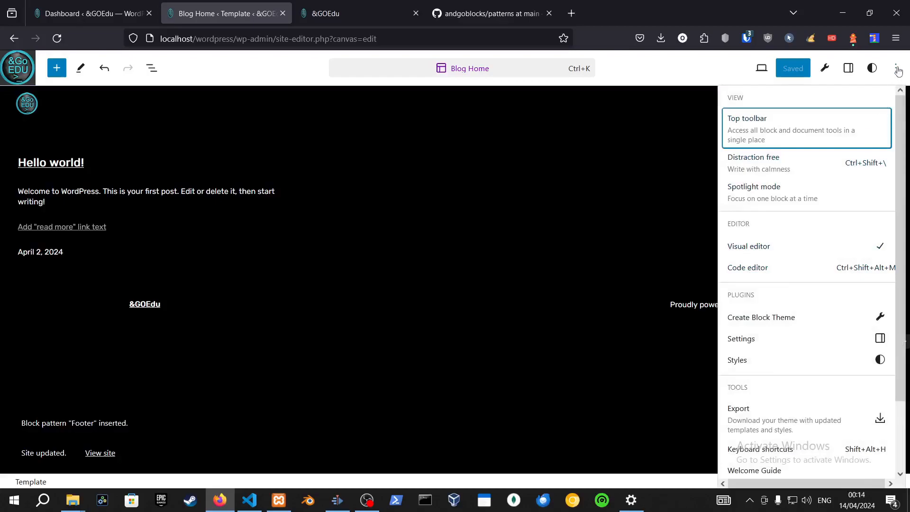
left_click(761, 317)
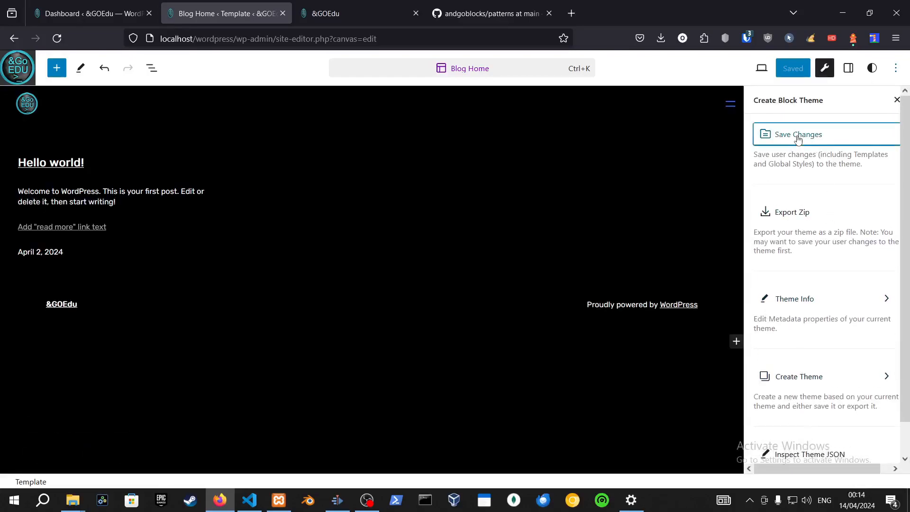
left_click(797, 134)
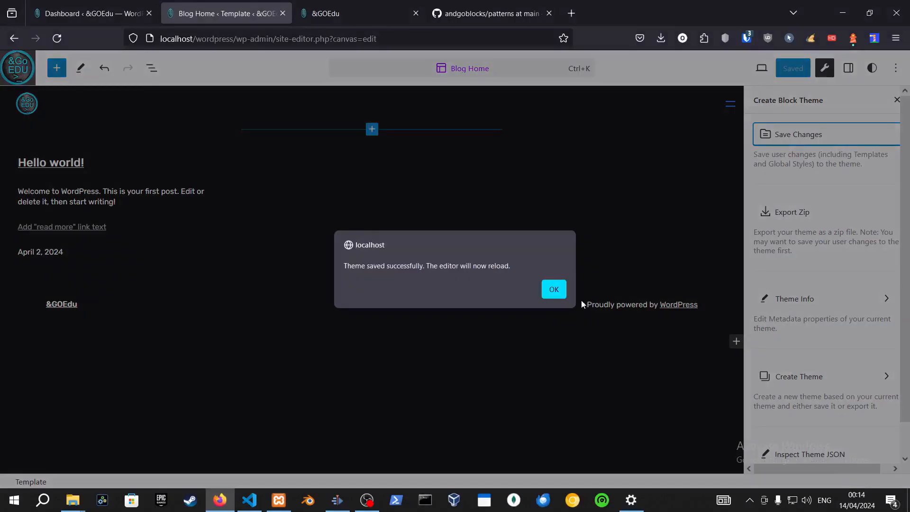
left_click(551, 289)
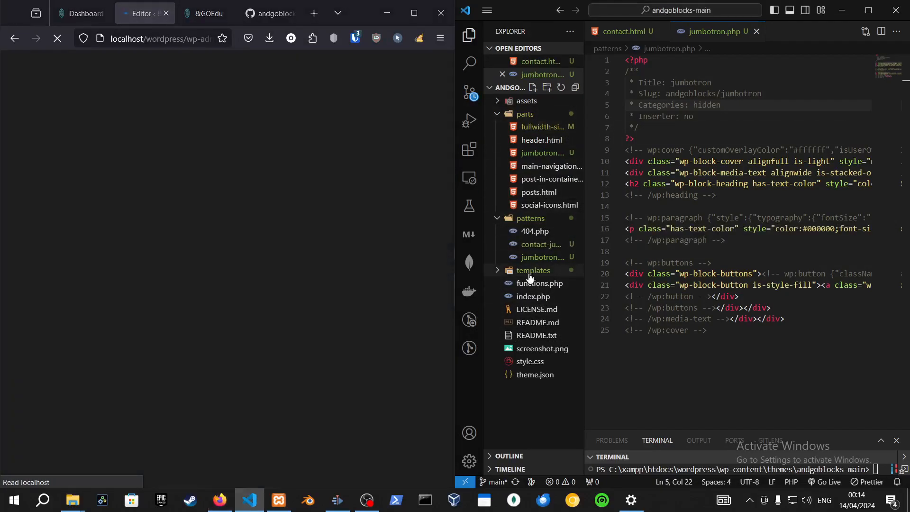
View templates/home.html and select its wp:block ref line for the Footer
left_click(533, 270)
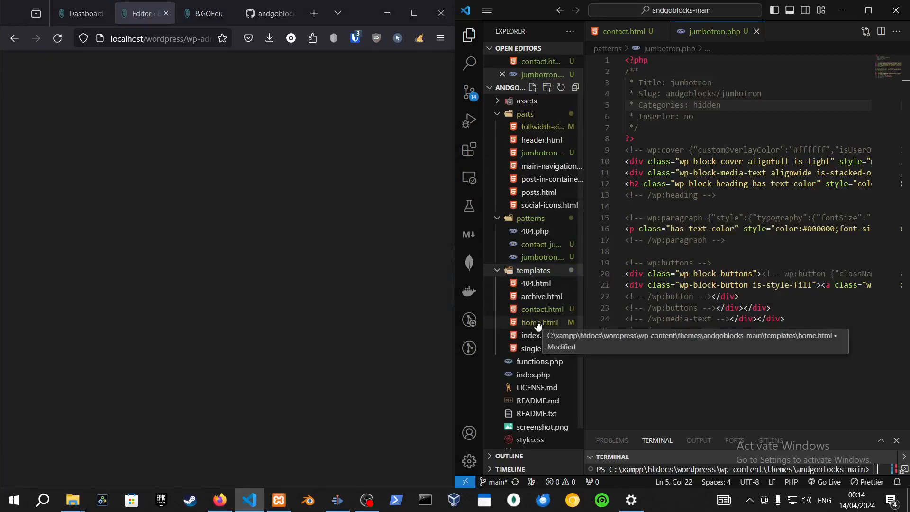
left_click(539, 323)
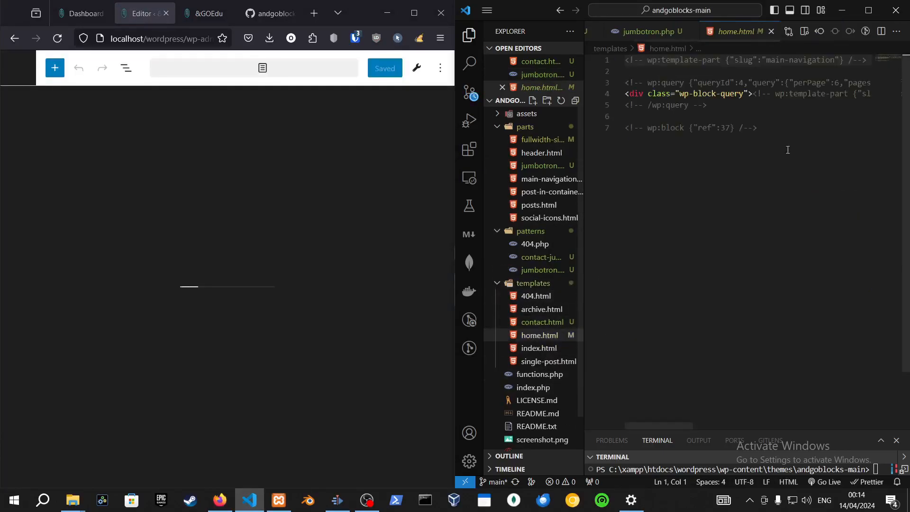
triple_click(684, 137)
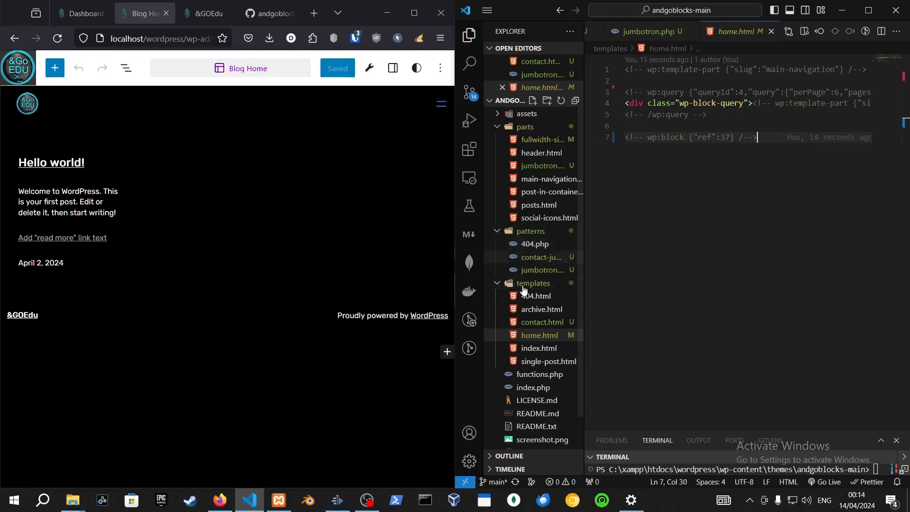
mouse_move(543, 140)
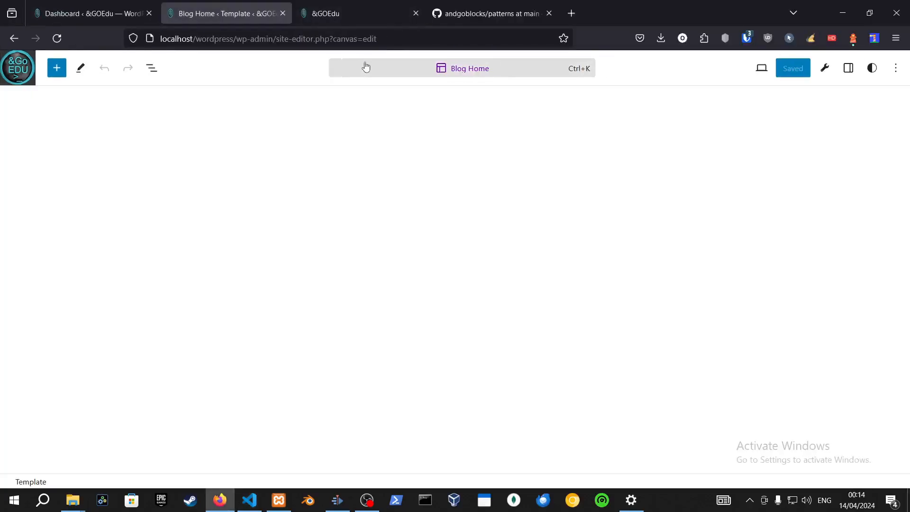
Export the Footer pattern from the Uncategorized category as a JSON file
left_click(18, 68)
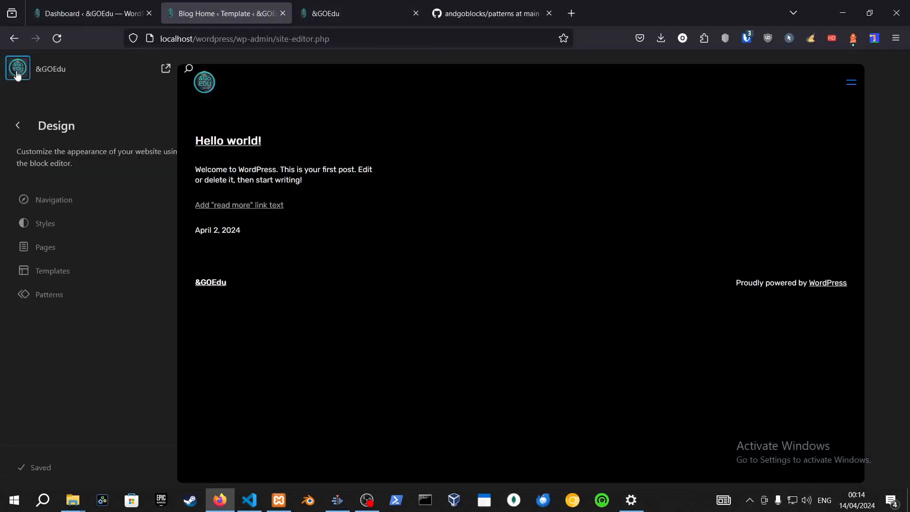
left_click(48, 294)
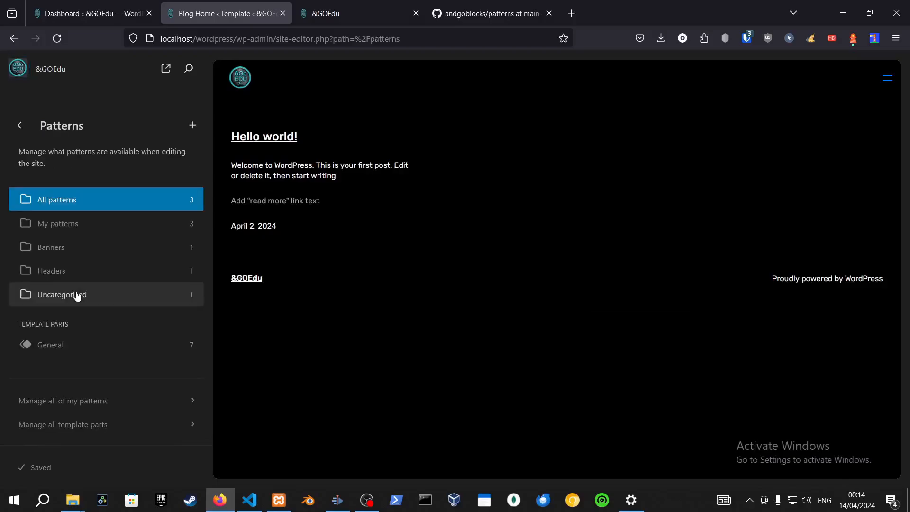
left_click(56, 199)
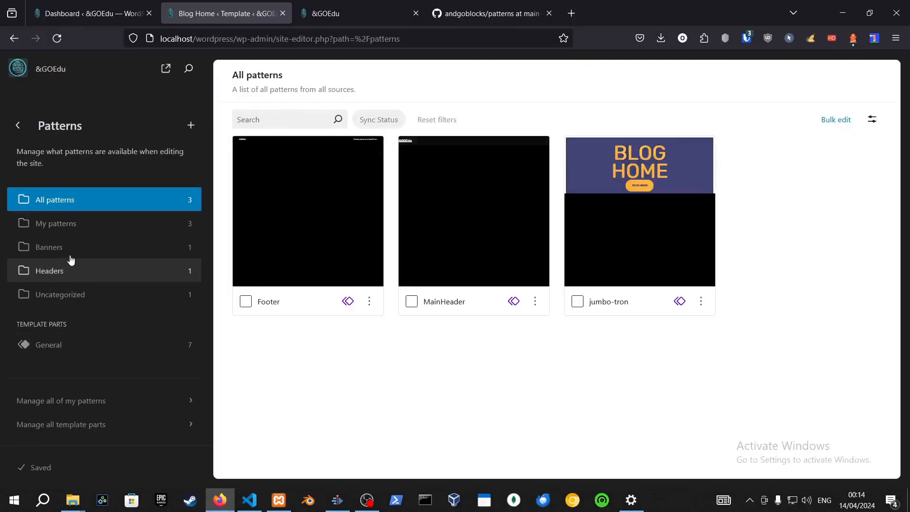
left_click(60, 293)
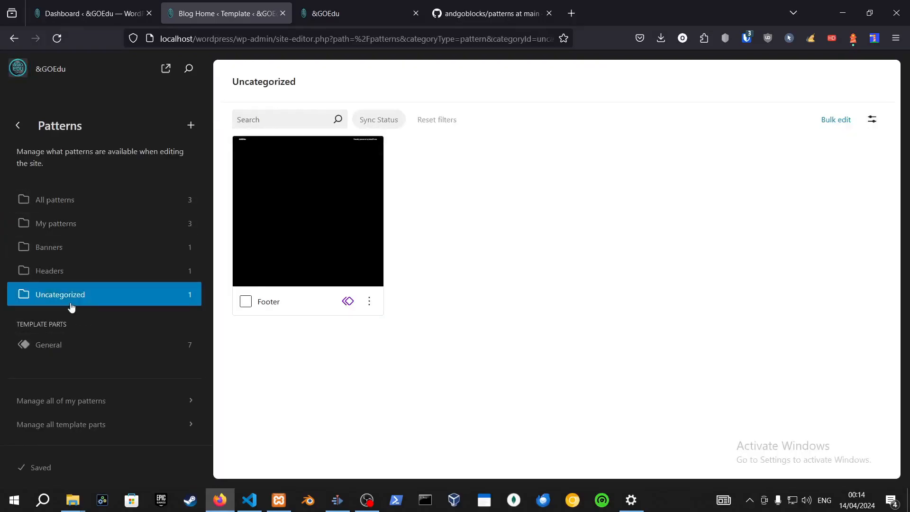
left_click(369, 302)
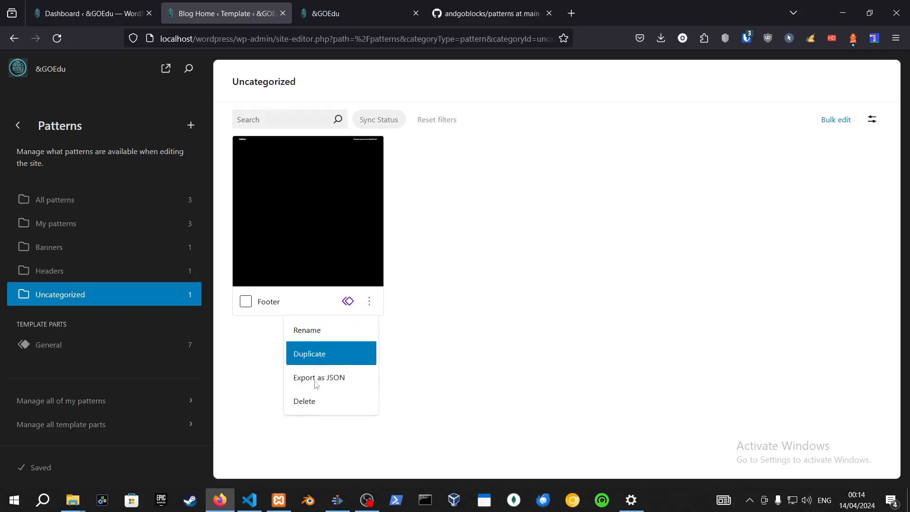
left_click(325, 384)
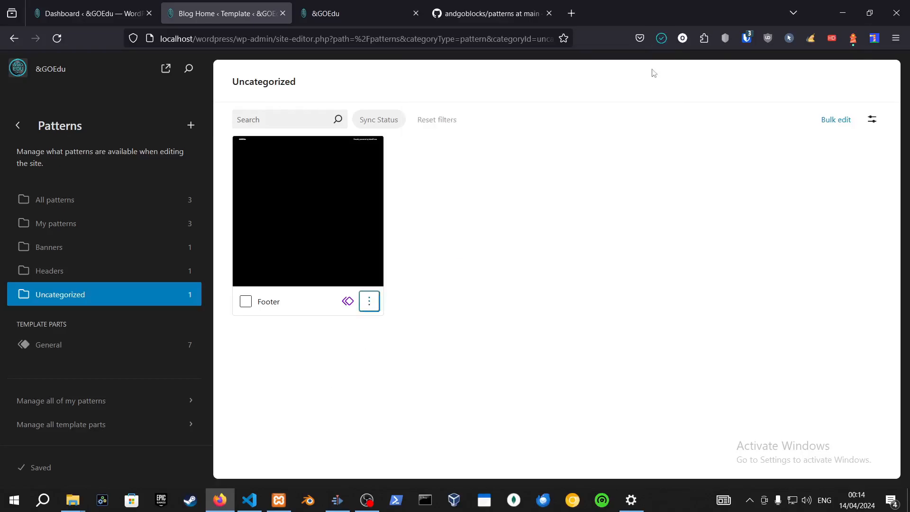
View the downloaded footer.json, select all its content, and start a backup folder in the theme
left_click(72, 503)
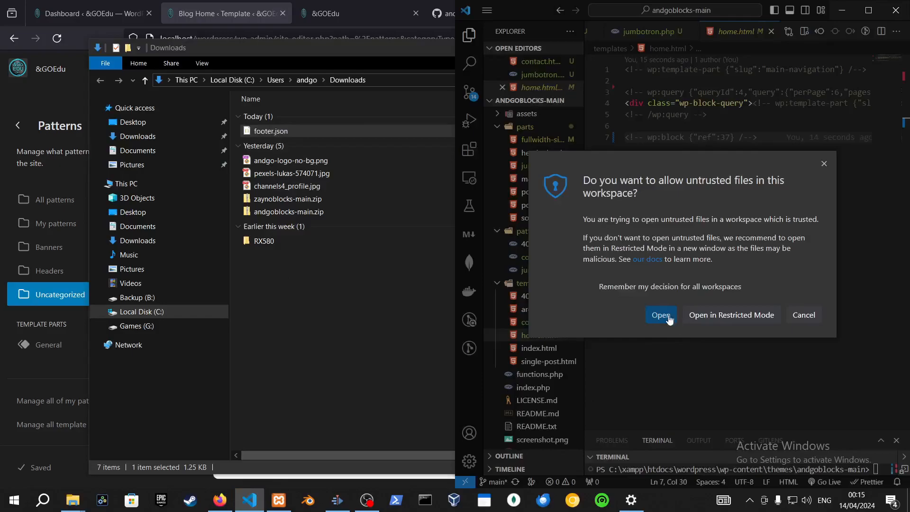
left_click(660, 315)
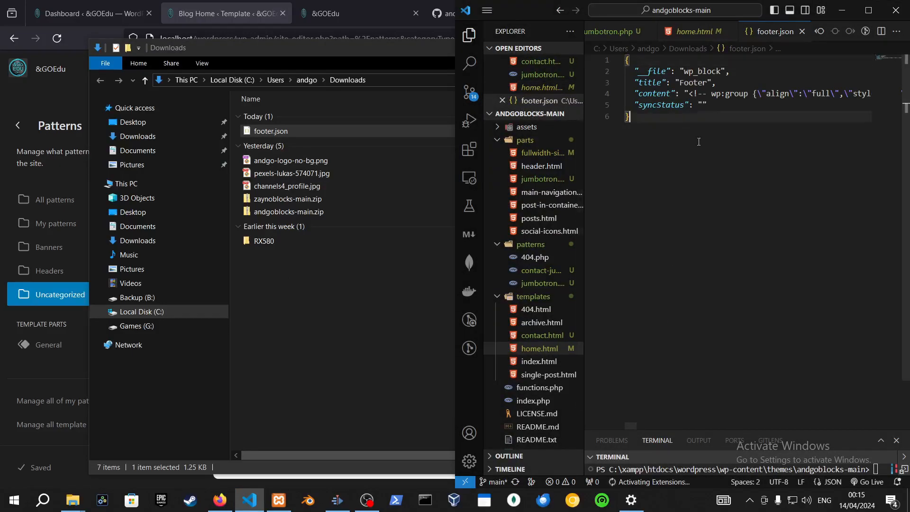
key("ctrl+a")
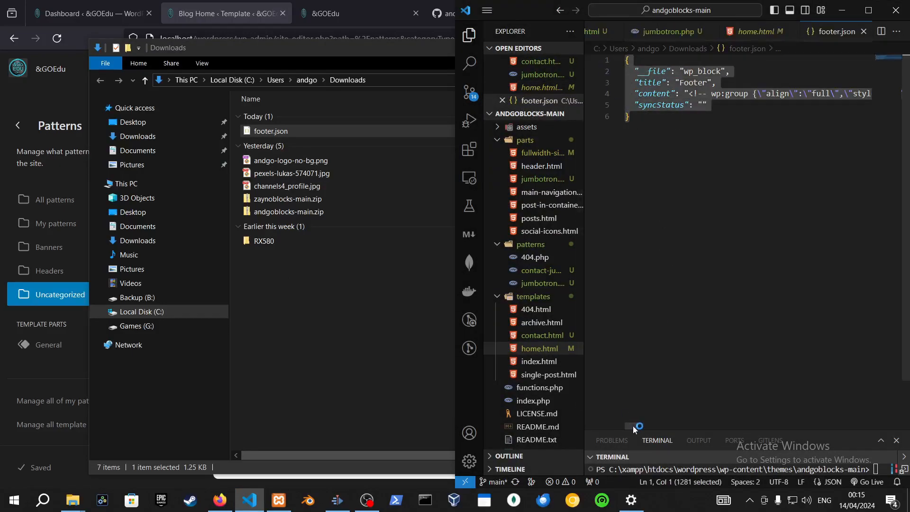
mouse_move(568, 425)
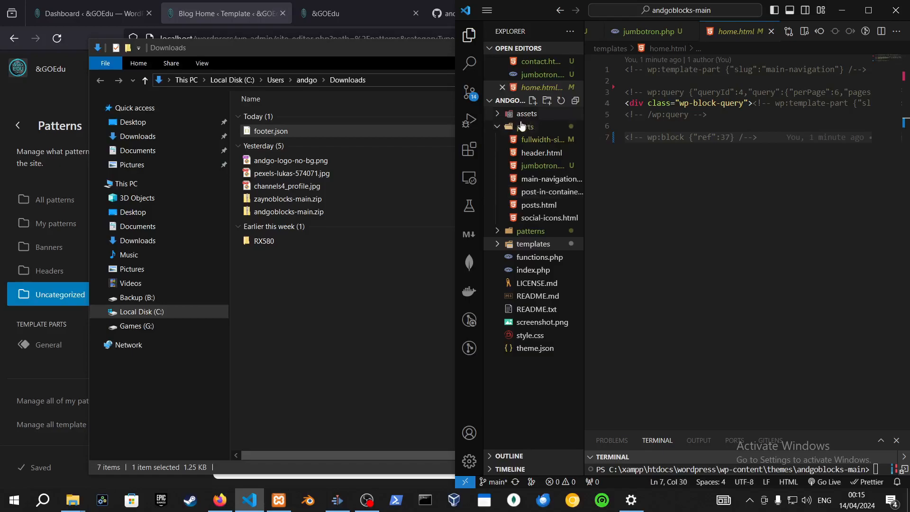
right_click(515, 100)
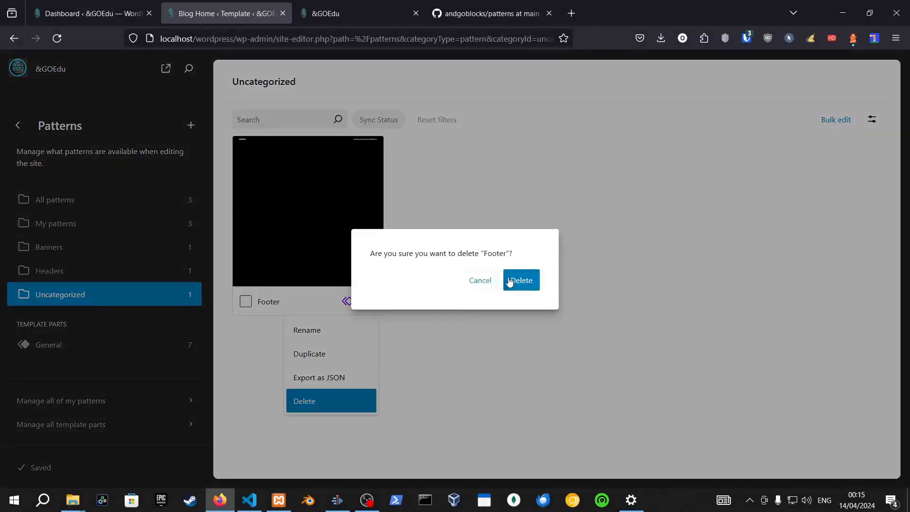
Confirm deleting the Footer pattern and browse the General template parts list
left_click(520, 280)
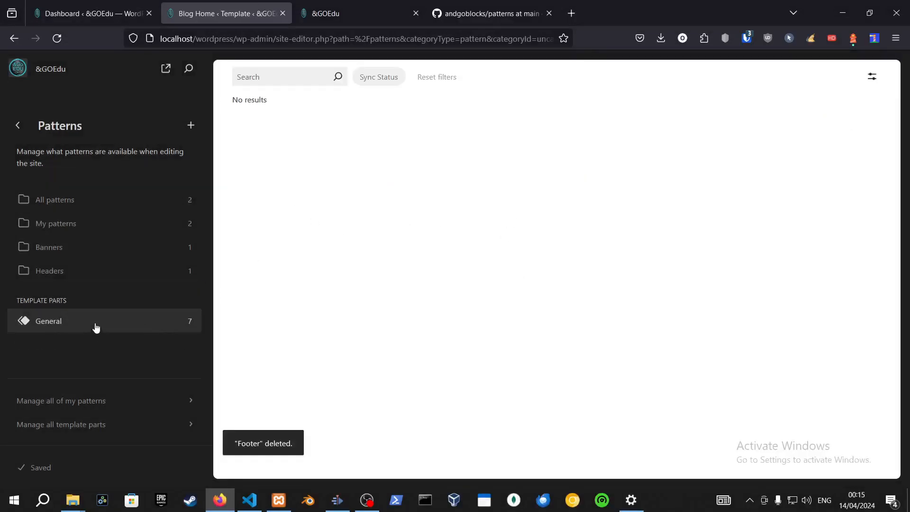
left_click(49, 320)
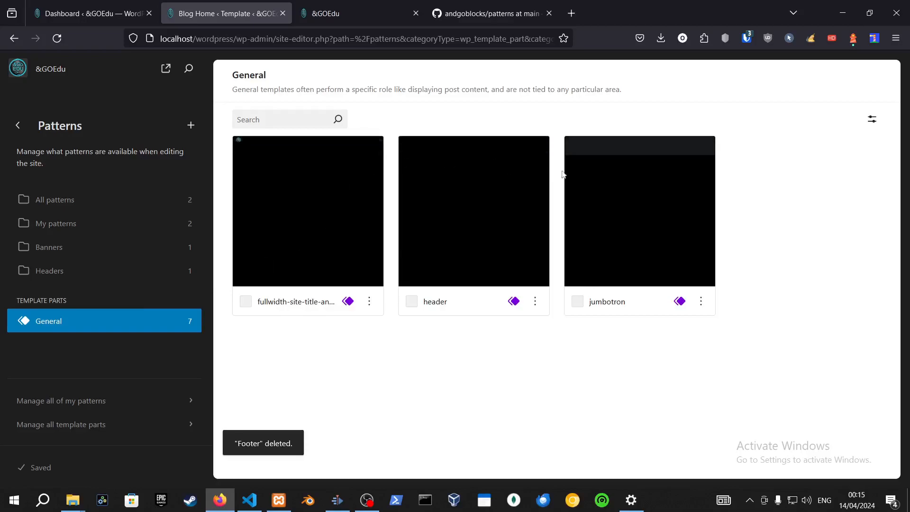
scroll("down", 3)
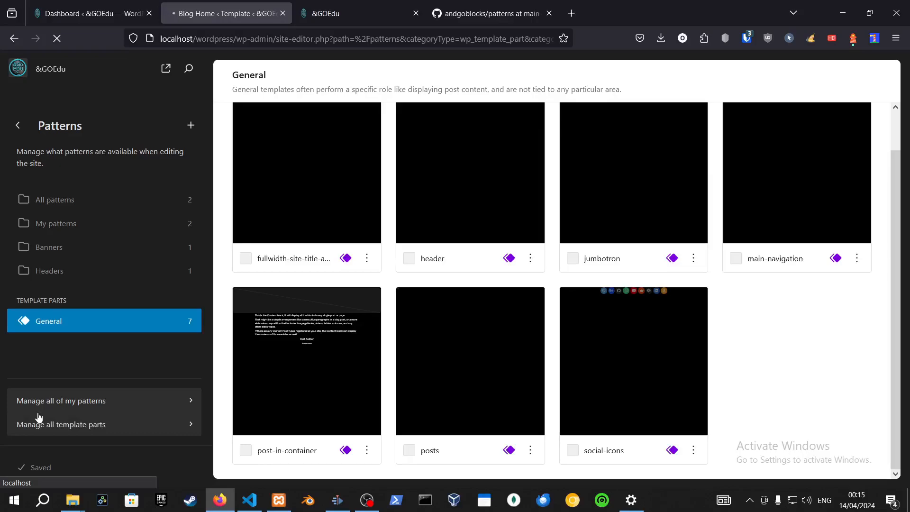
Import footer.json via Import from JSON and refresh the Patterns list
left_click(60, 400)
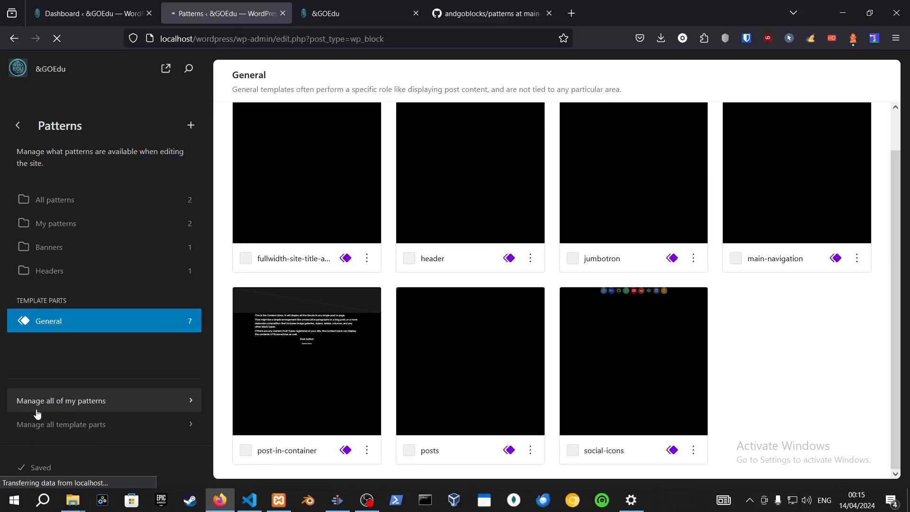
left_click(60, 400)
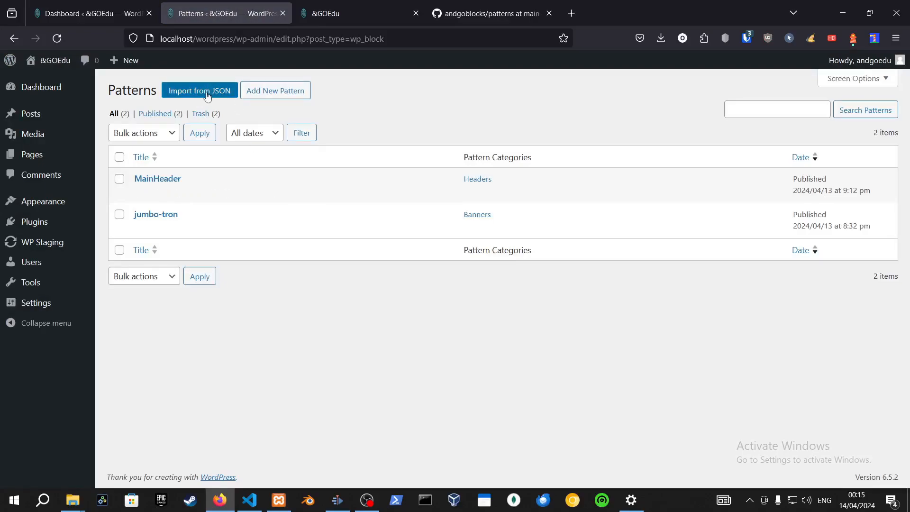
left_click(199, 91)
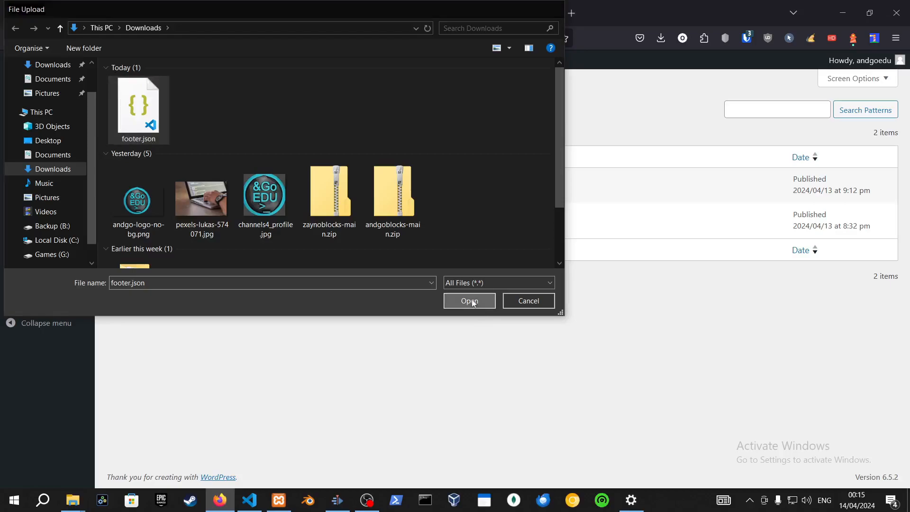
left_click(469, 300)
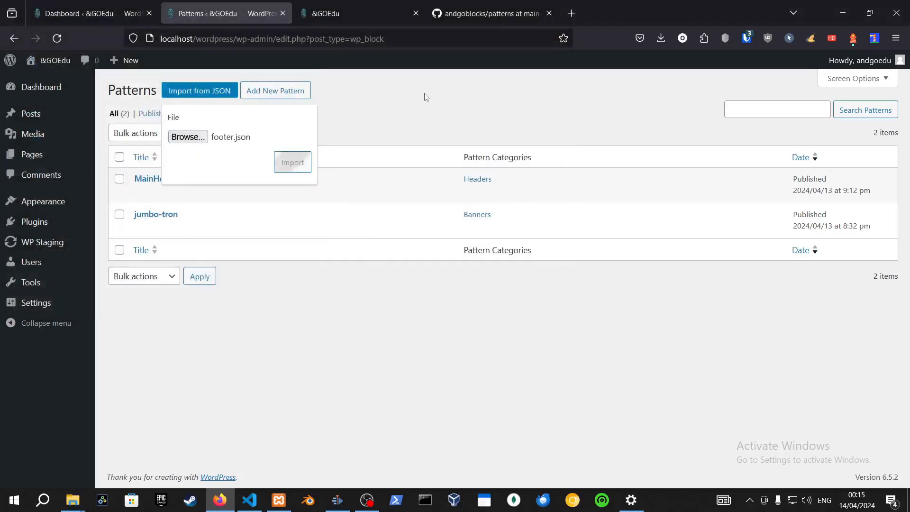
mouse_move(446, 112)
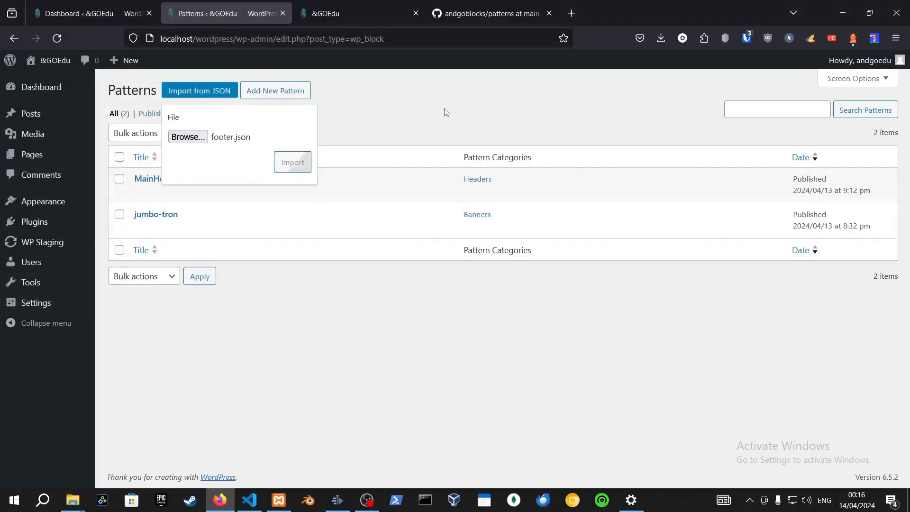
left_click(293, 162)
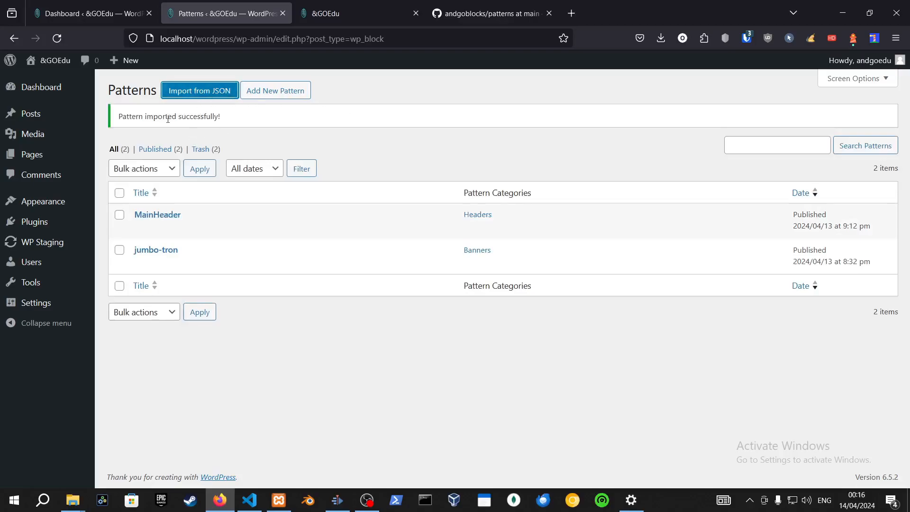
left_click(154, 148)
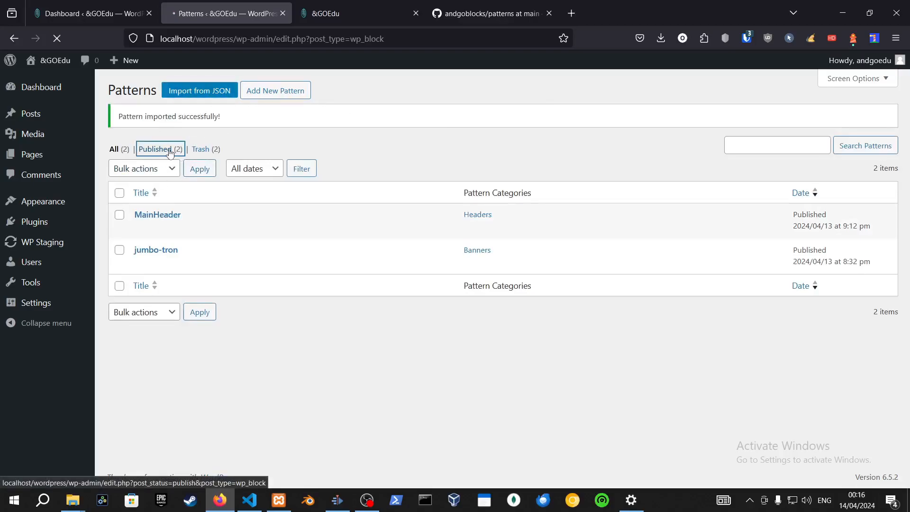
Enter the restored Footer pattern in the pattern editor
left_click(157, 149)
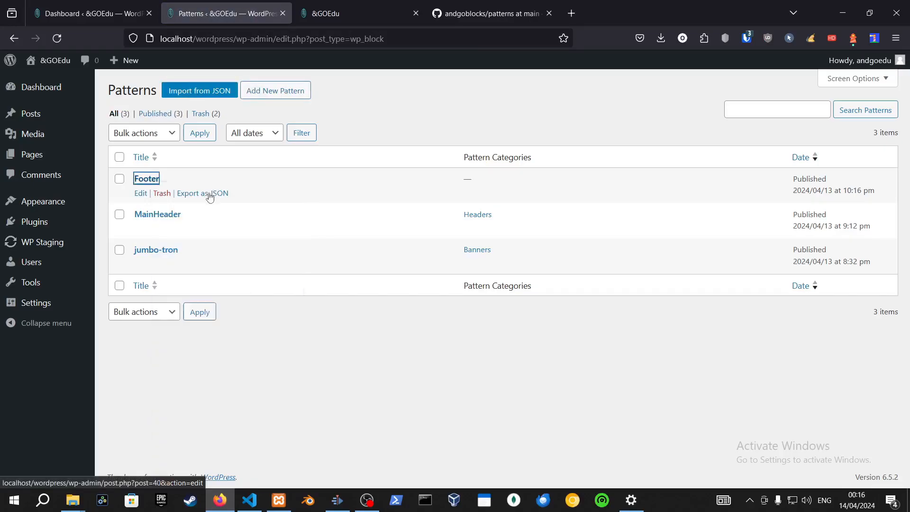
left_click(141, 192)
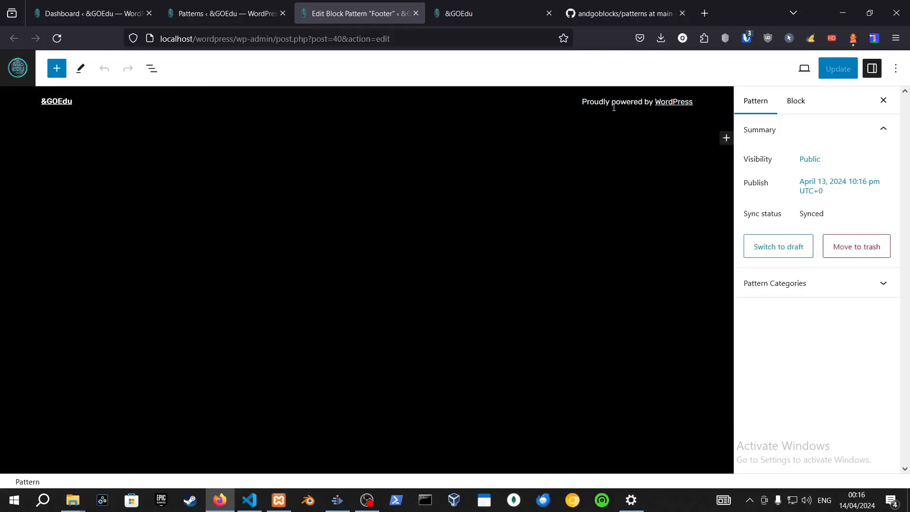
mouse_move(611, 111)
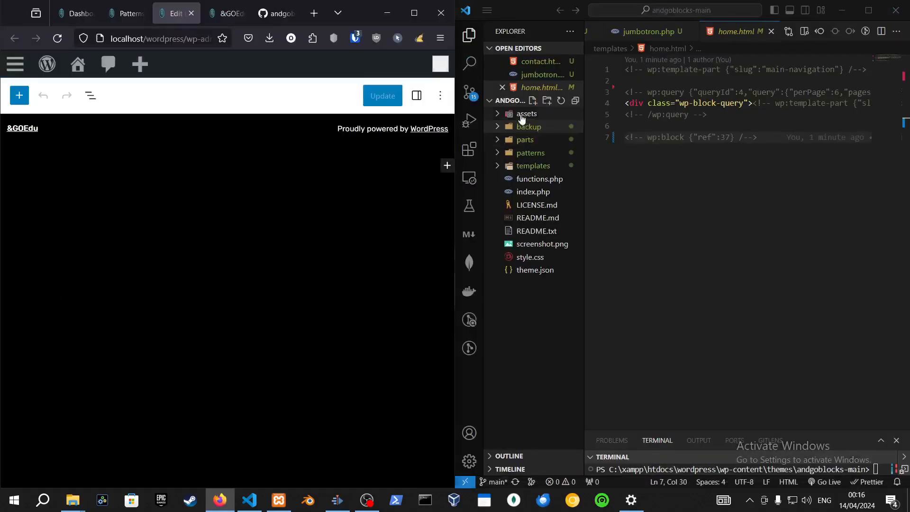
Expand the backup folder to reveal footer.json, then browse the patterns and parts folders
left_click(528, 126)
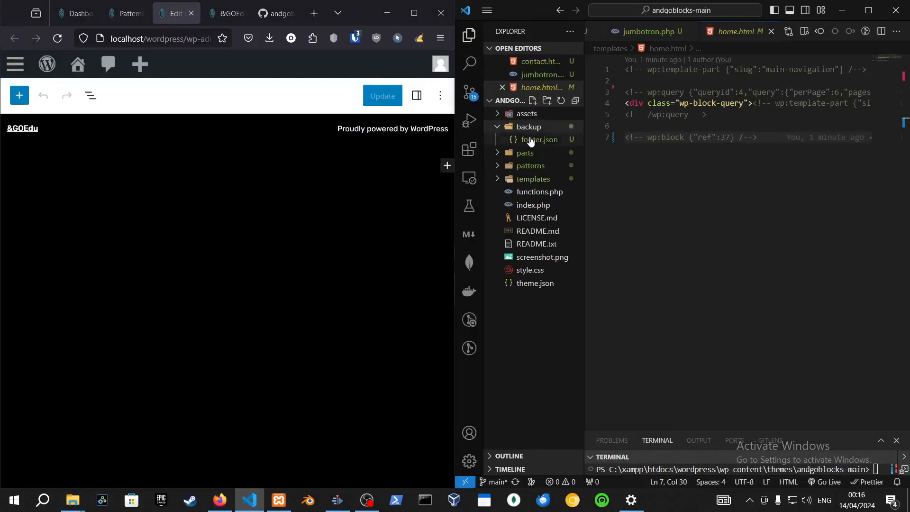
mouse_move(525, 152)
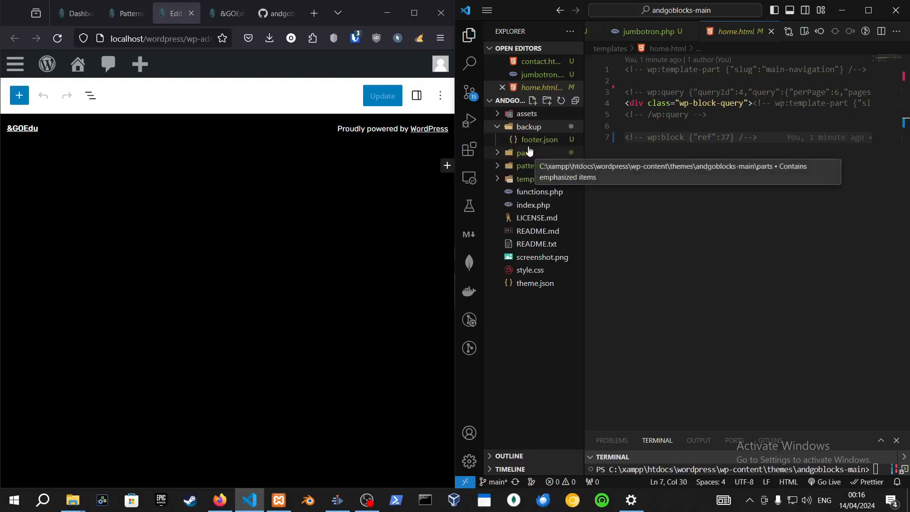
left_click(527, 164)
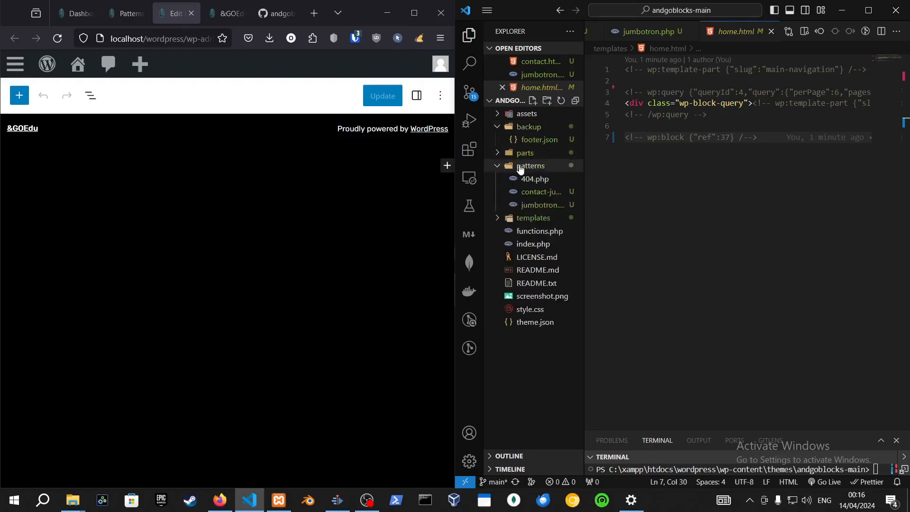
mouse_move(534, 182)
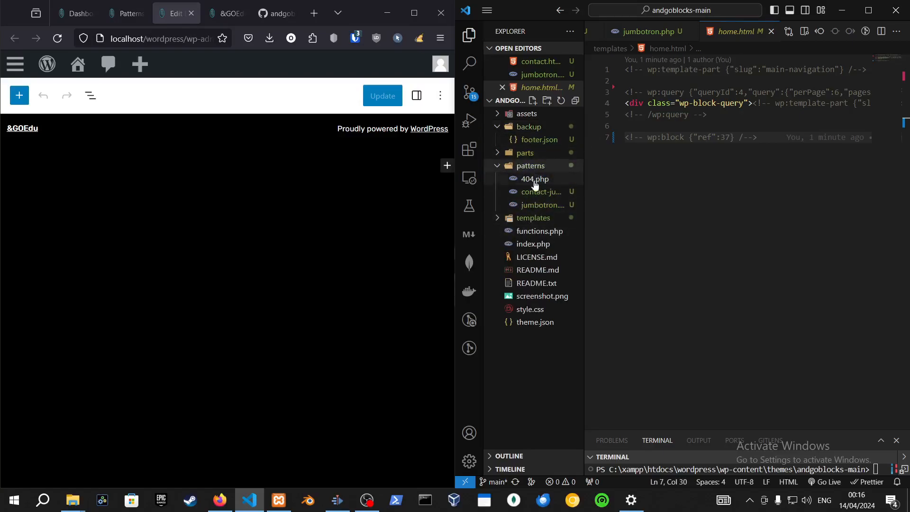
mouse_move(530, 165)
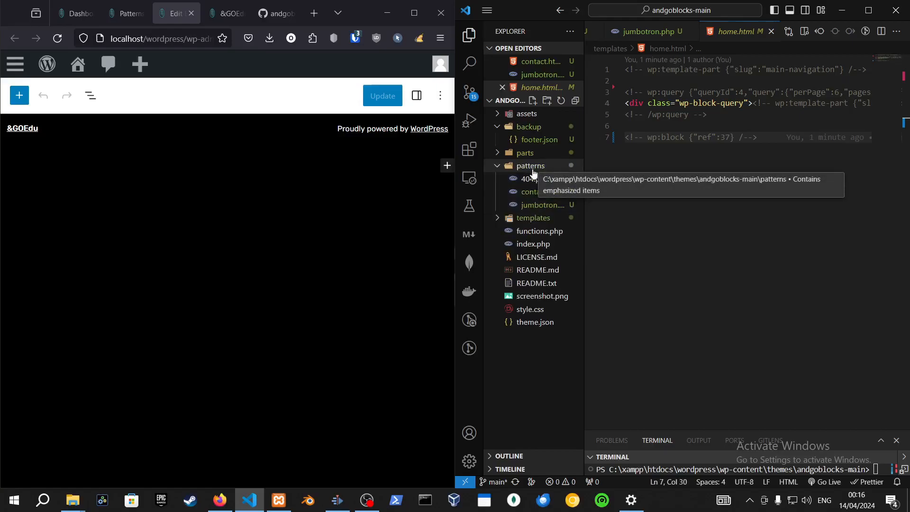
left_click(524, 152)
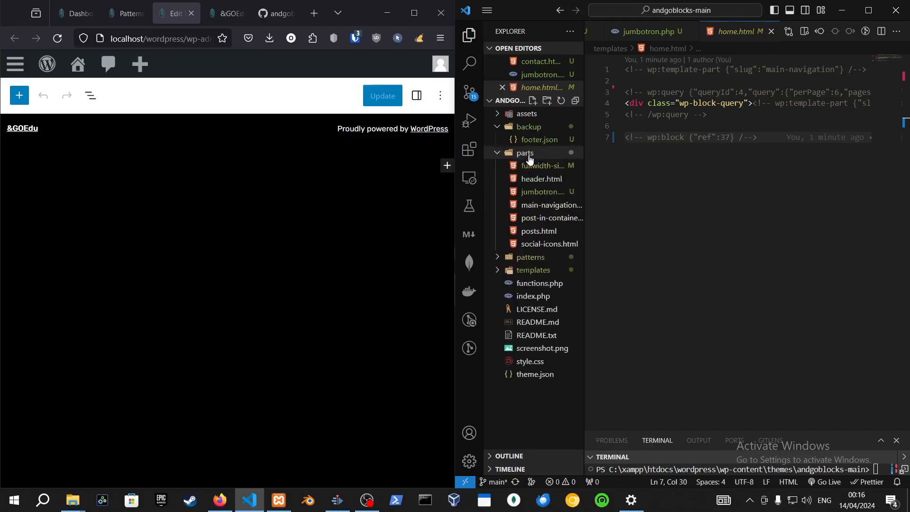
left_click(524, 152)
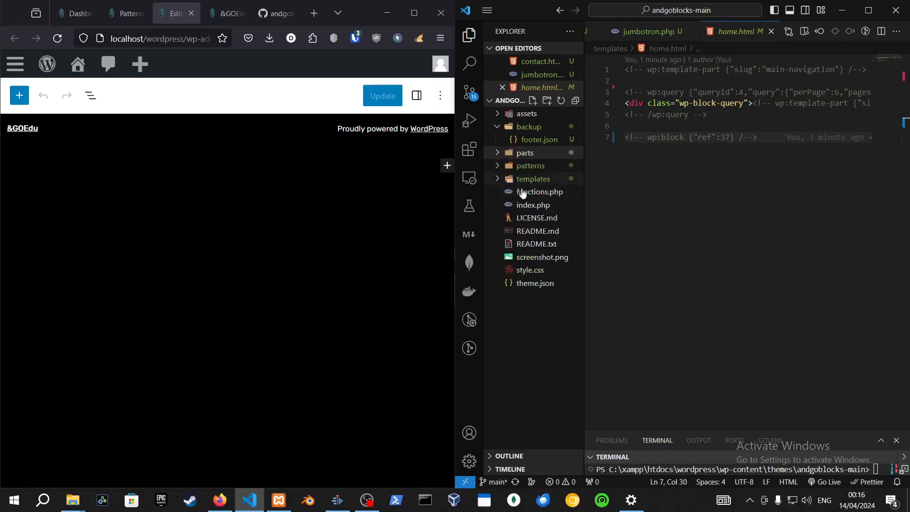
mouse_move(347, 502)
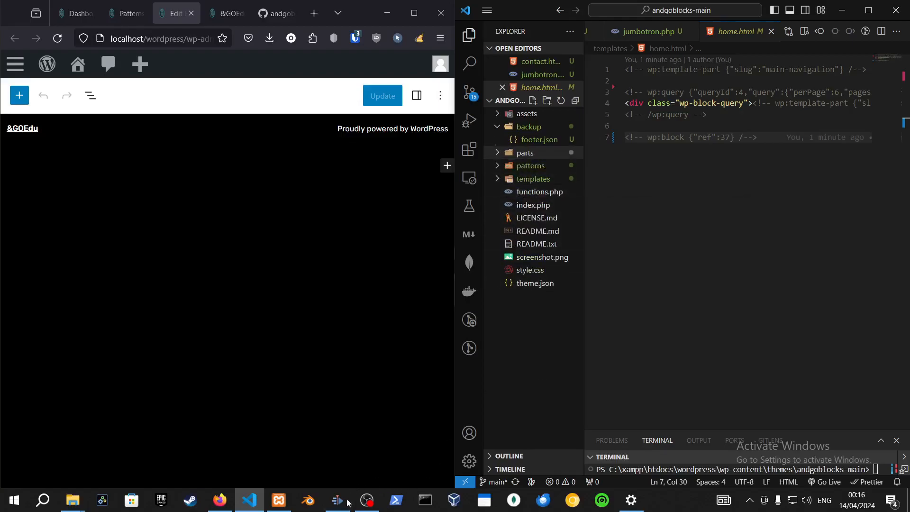
left_click(365, 499)
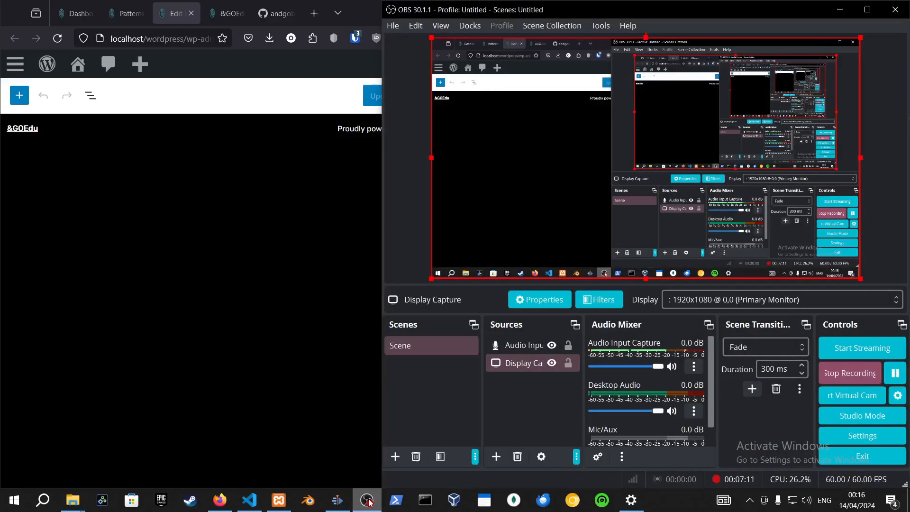